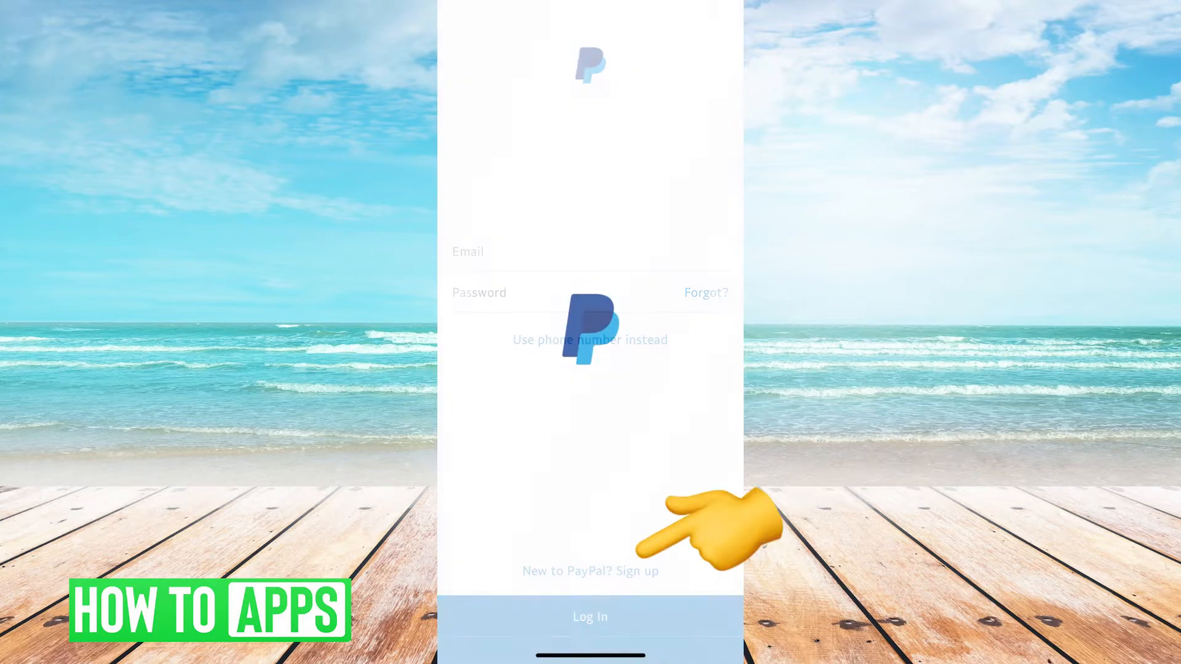
Step: Begin signing up for a new PayPal account from the login screen
{"action": "left_click", "coordinate": [590, 339]}
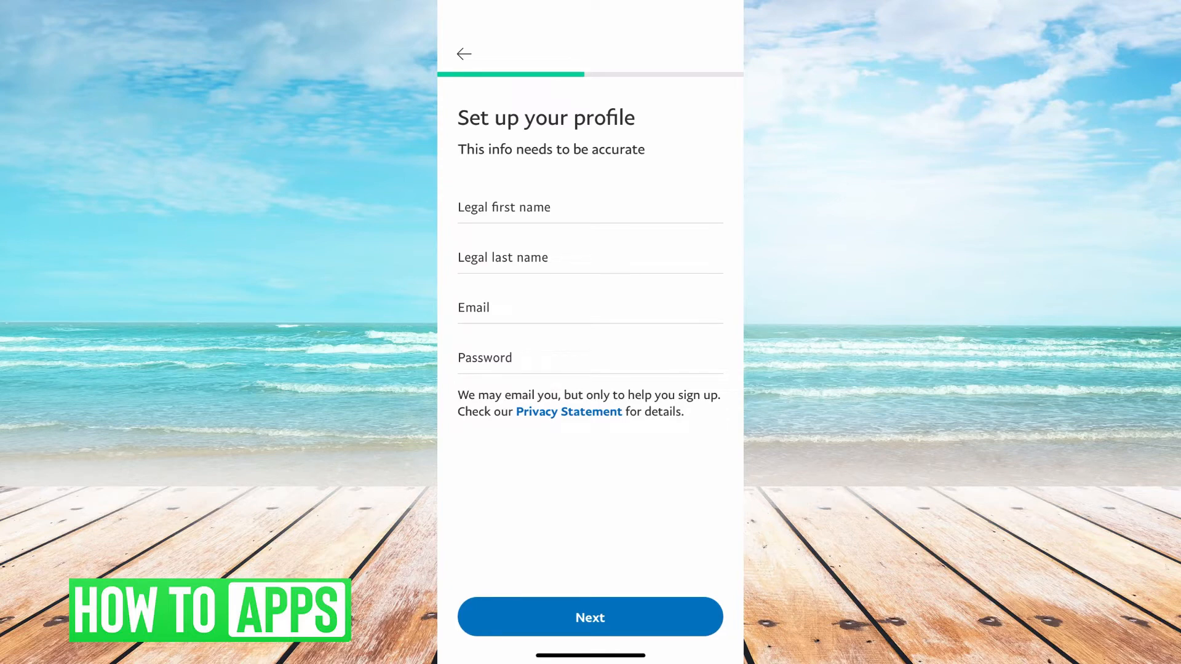
{"action": "type", "text": "Mikaila"}
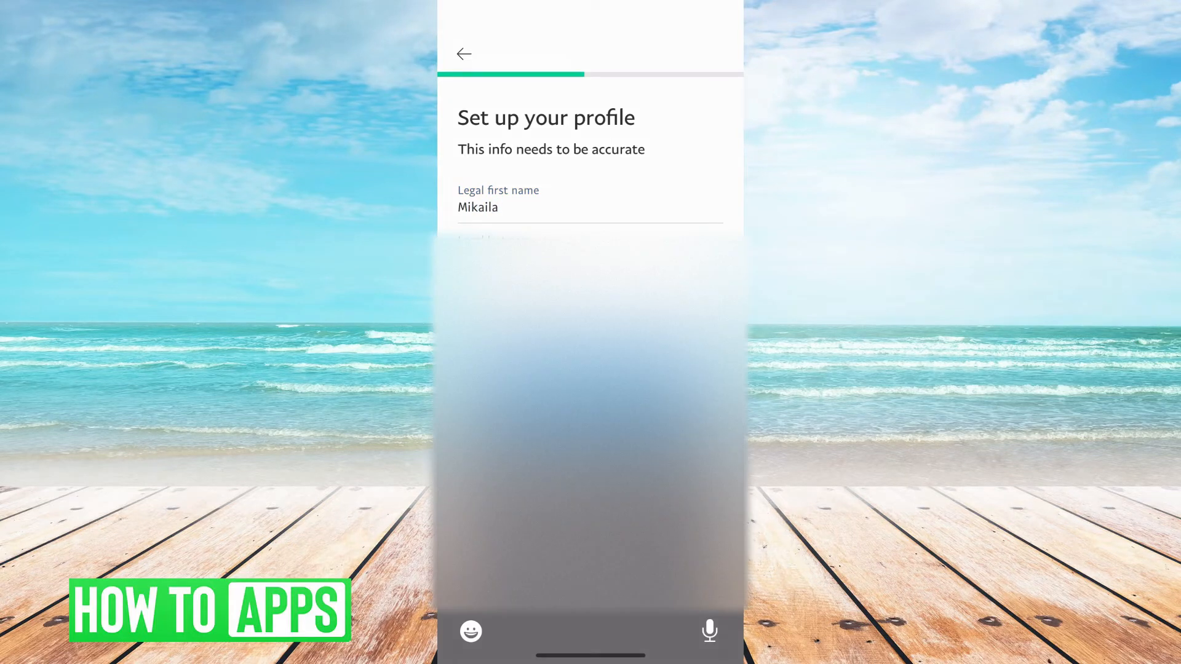
{"action": "type", "text": "Mcm"}
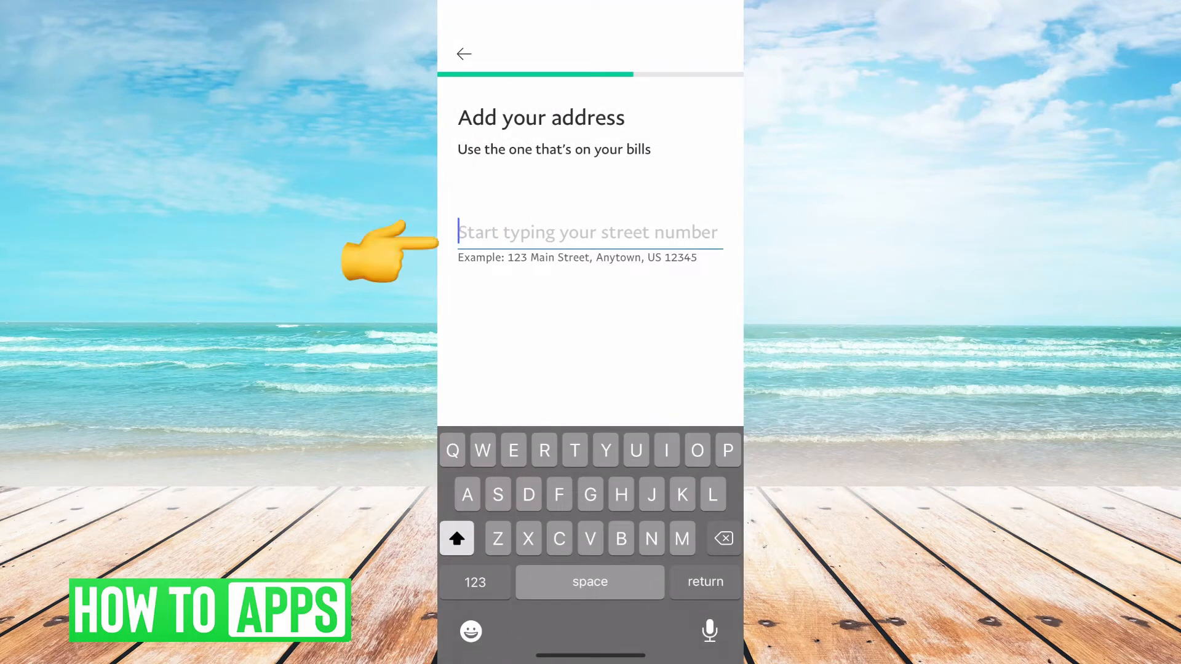
{"action": "type", "text": "123"}
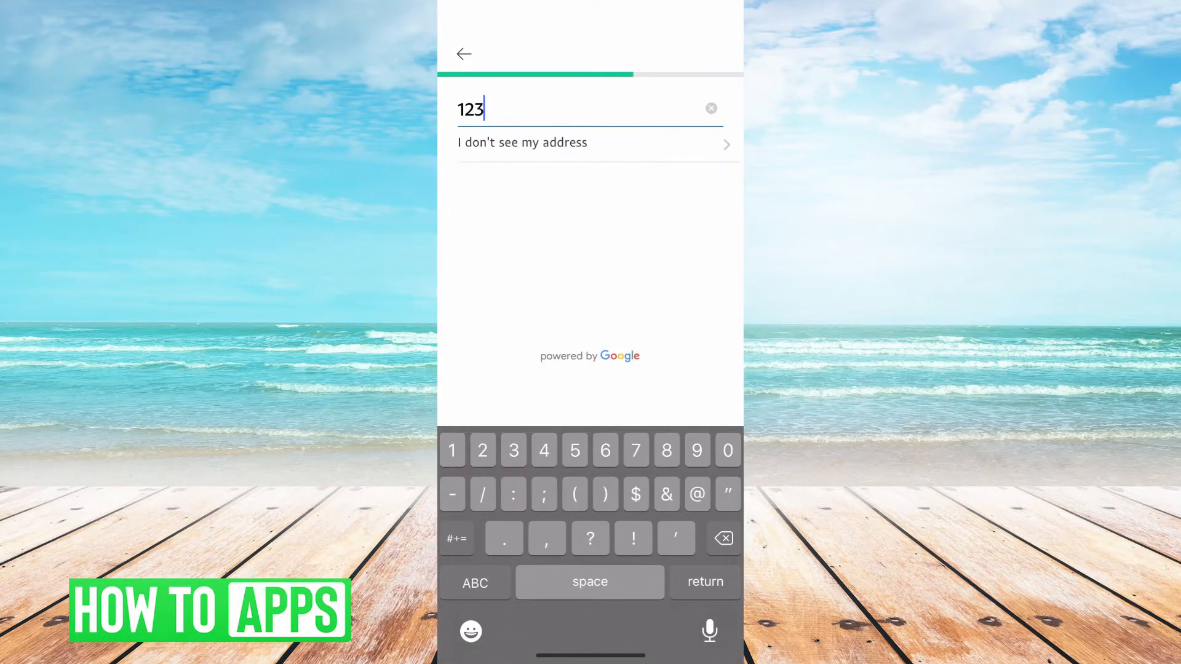
{"action": "type", "text": "r"}
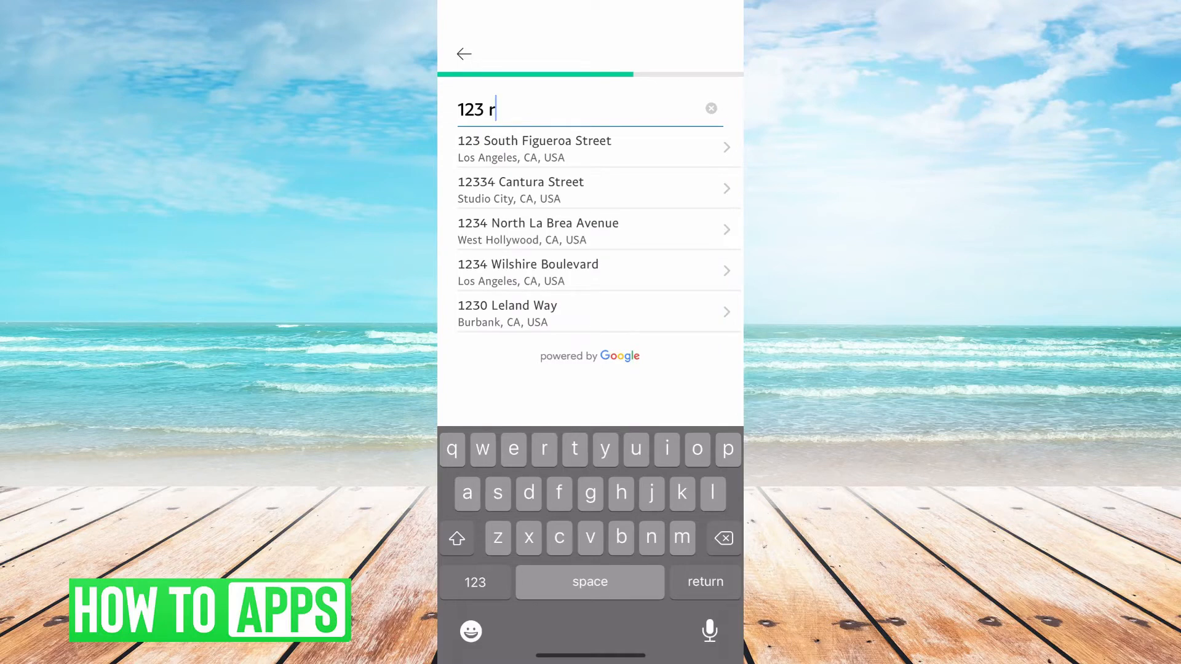
{"action": "left_click", "coordinate": [536, 149]}
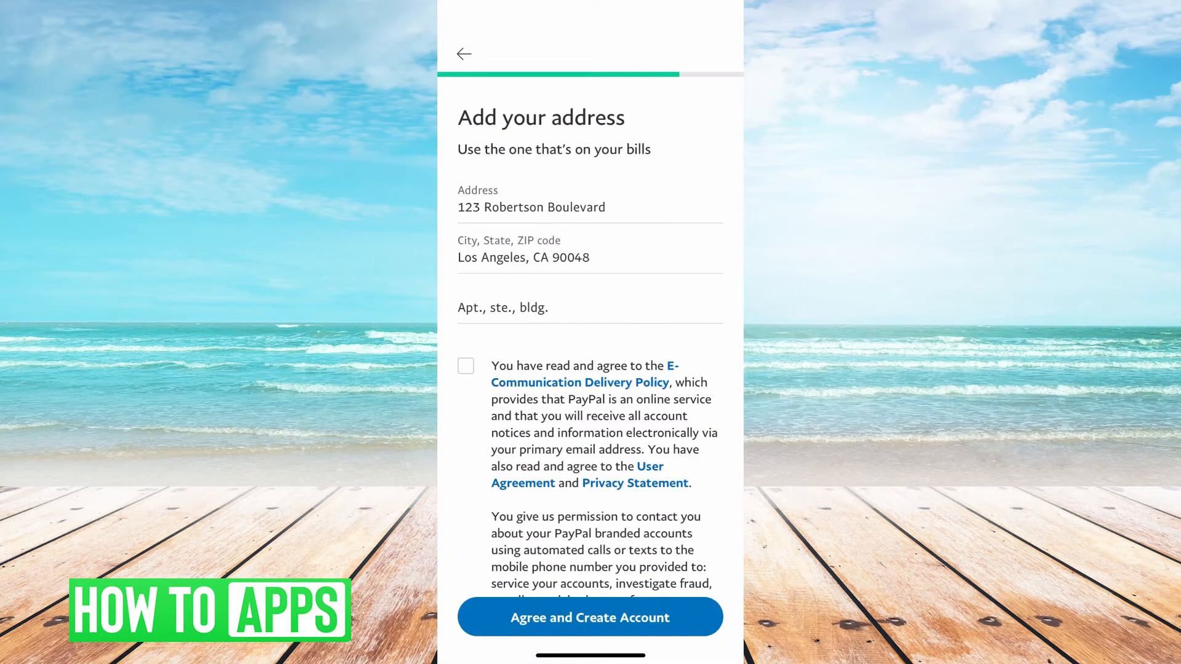
Step: Tick the E-Communication Delivery Policy and User Agreement and submit 'Agree and Create Account'
{"action": "scroll", "scroll_direction": "down", "scroll_amount": 3}
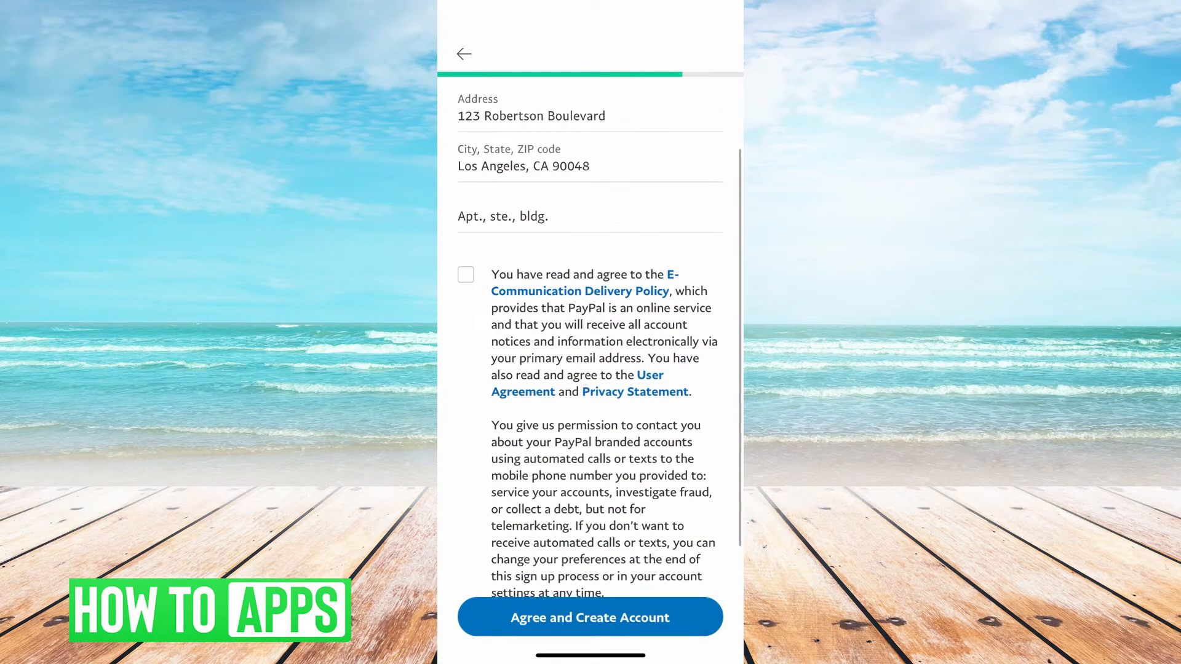
{"action": "left_click", "coordinate": [465, 275]}
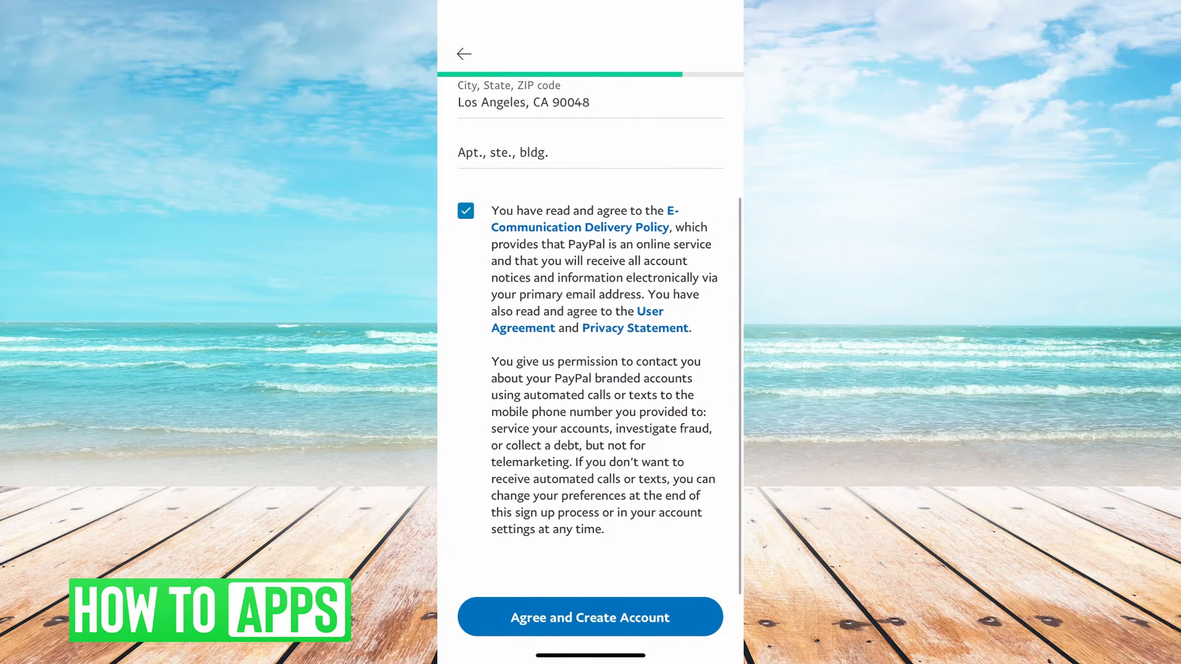
{"action": "left_click", "coordinate": [590, 617]}
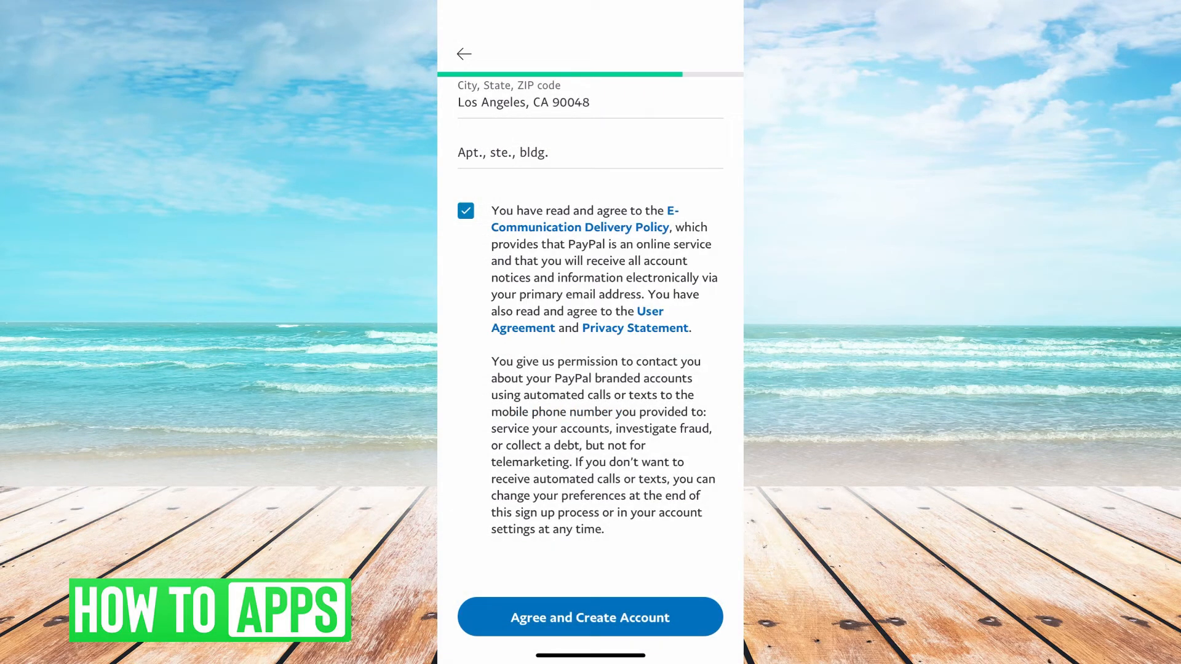
{"action": "left_click", "coordinate": [589, 616]}
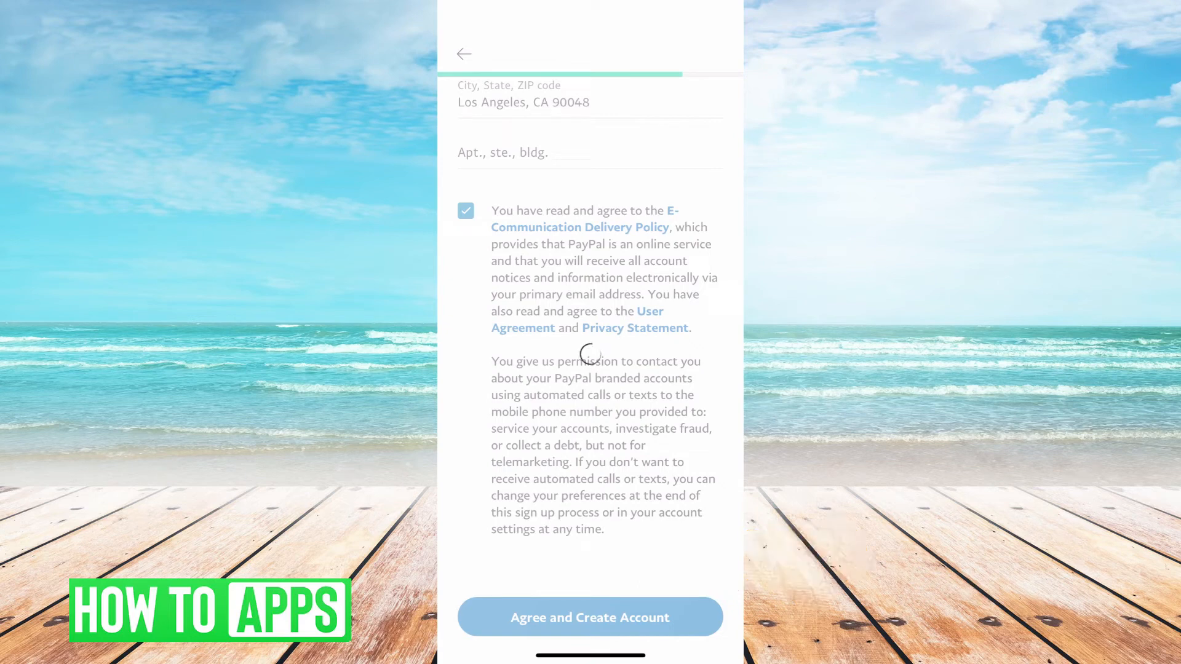
Step: Skip linking a card or bank and decline the PayPal debit card offer
{"action": "left_click", "coordinate": [589, 616]}
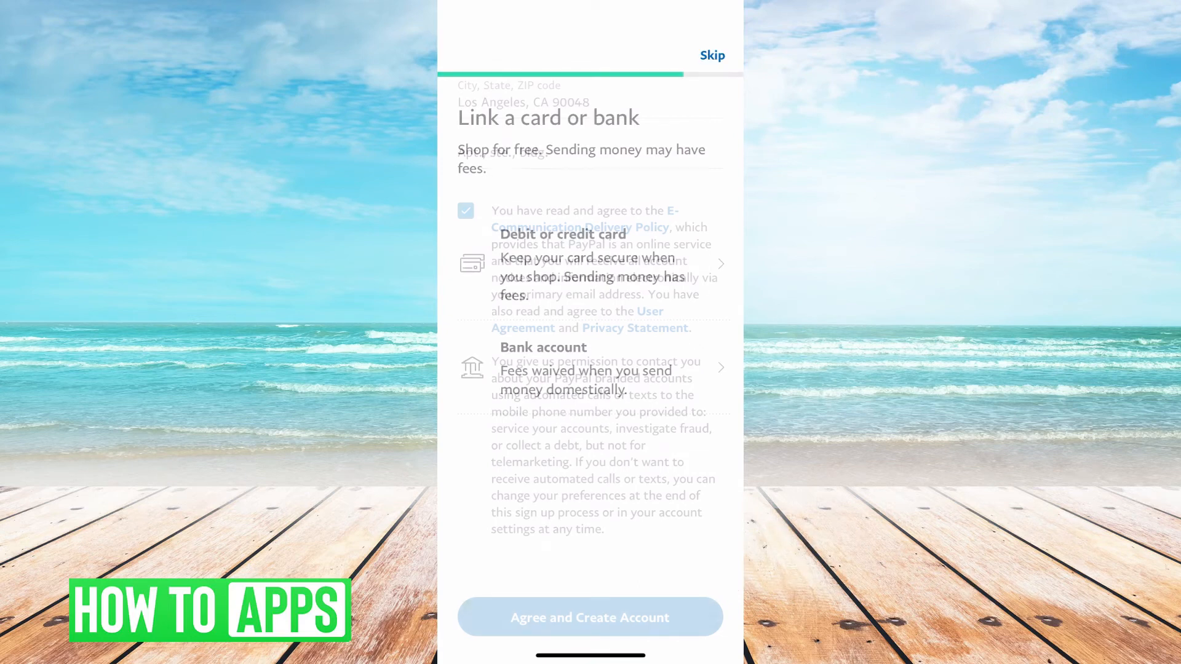
{"action": "left_click", "coordinate": [590, 617]}
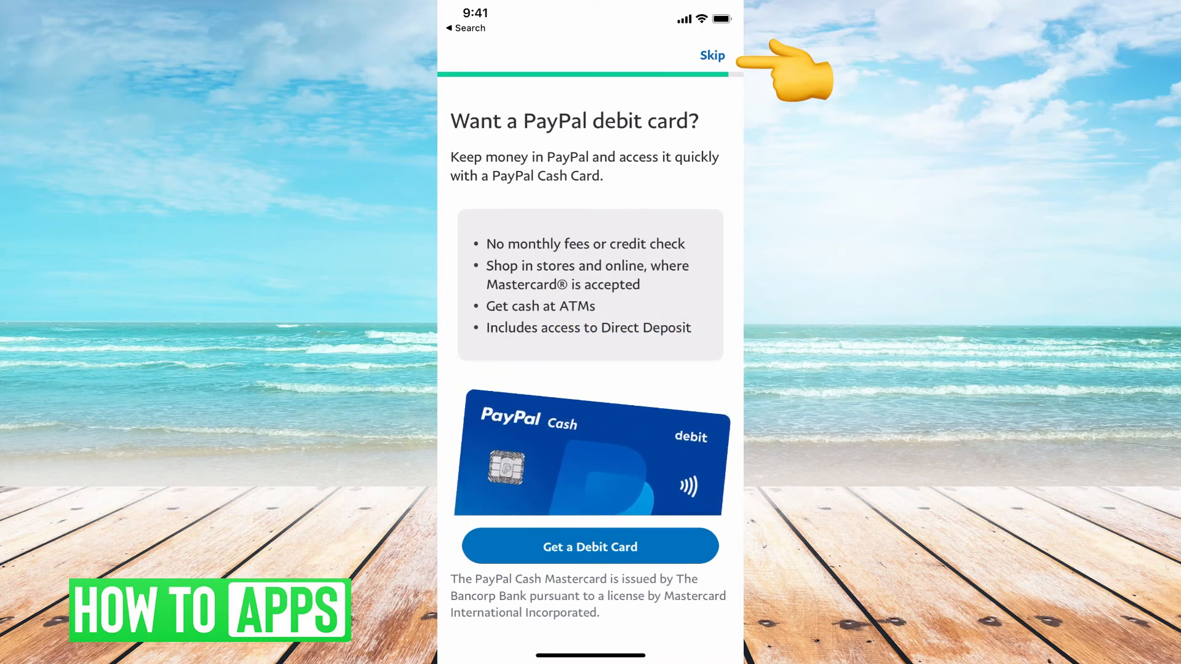
{"action": "left_click", "coordinate": [712, 55]}
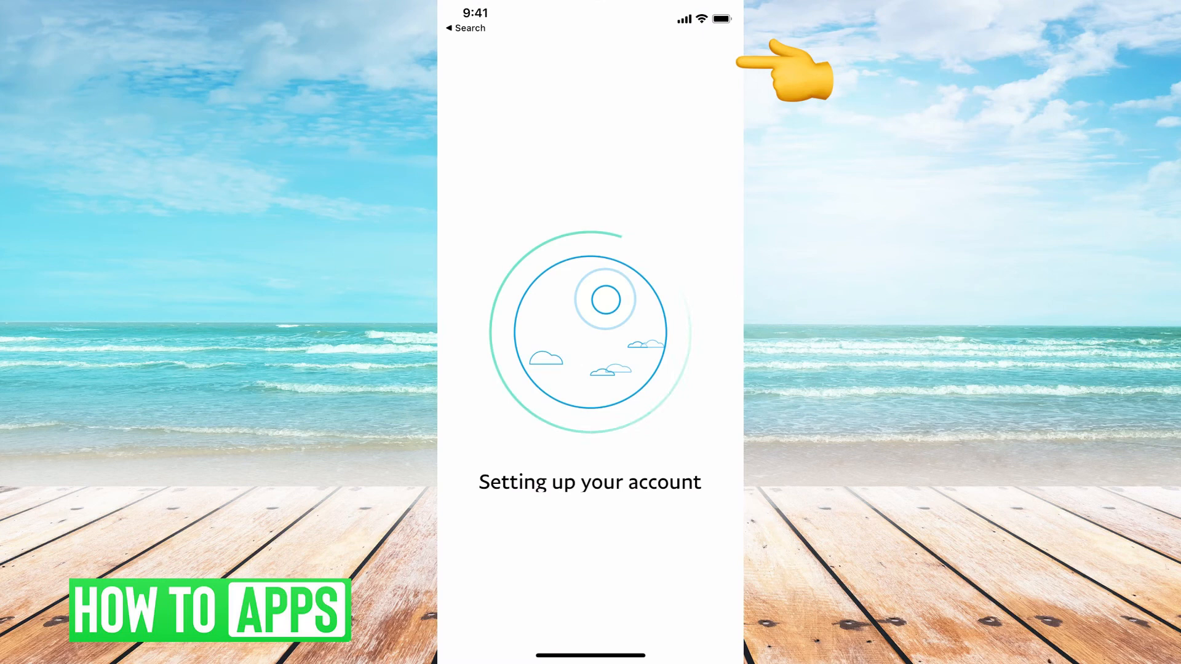